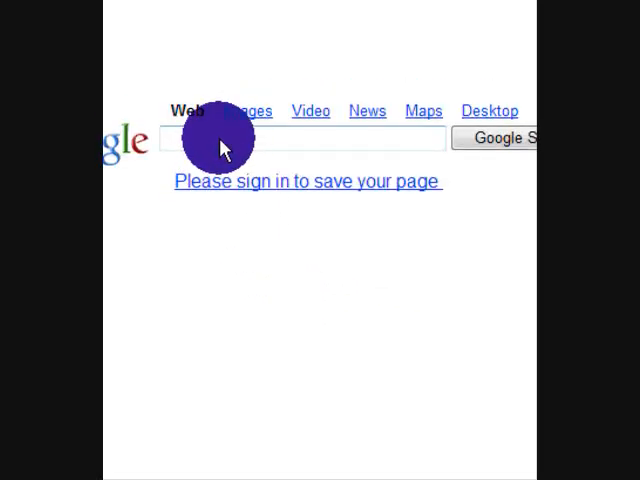
# - Enter the query 'cam studio' in the Google search box
pyautogui.click(290, 140)
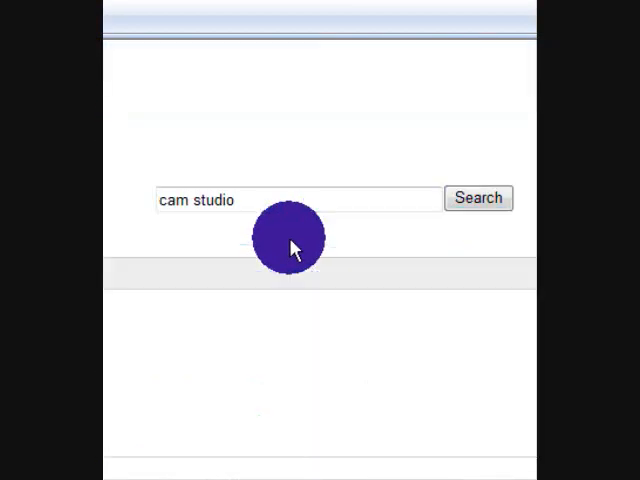
# - Run the 'cam studio' search and reach the camstudio.org result
pyautogui.click(478, 198)
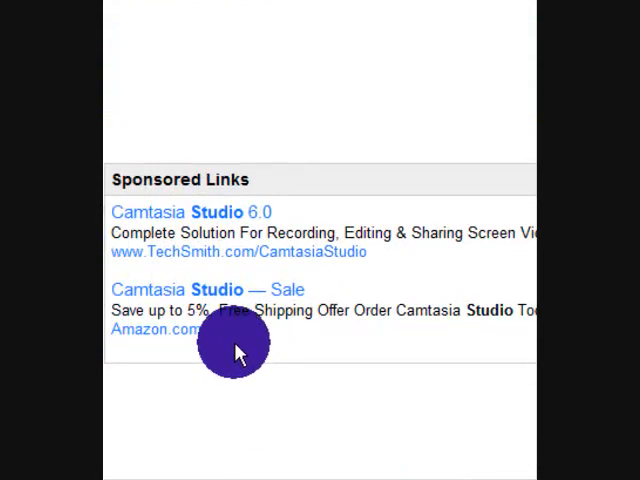
pyautogui.scroll(-3)
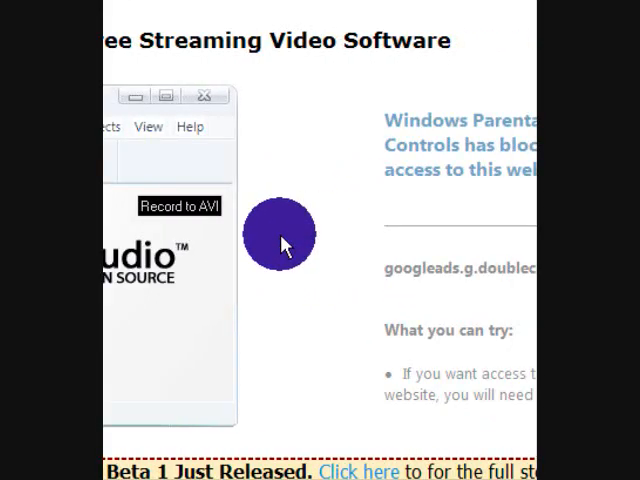
# - Scroll the camstudio.org page down to its Download Links section
pyautogui.scroll(-3)
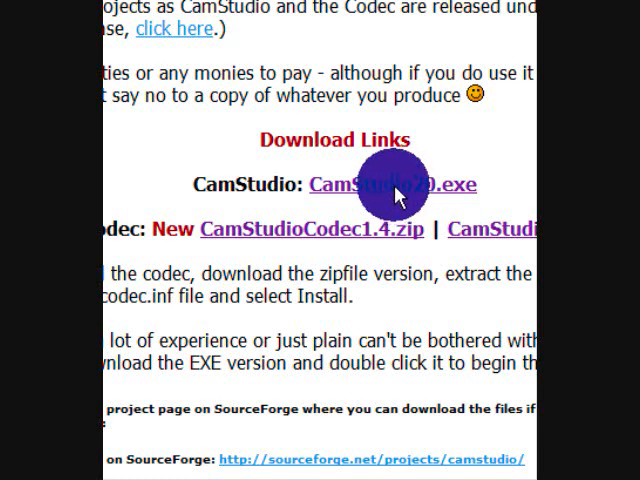
# - Start the CamStudio20.exe installer download from the Download Links section
pyautogui.scroll(3)
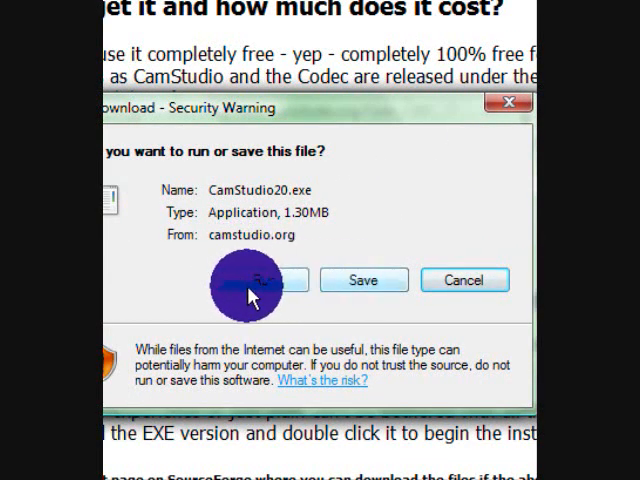
pyautogui.moveTo(324, 284)
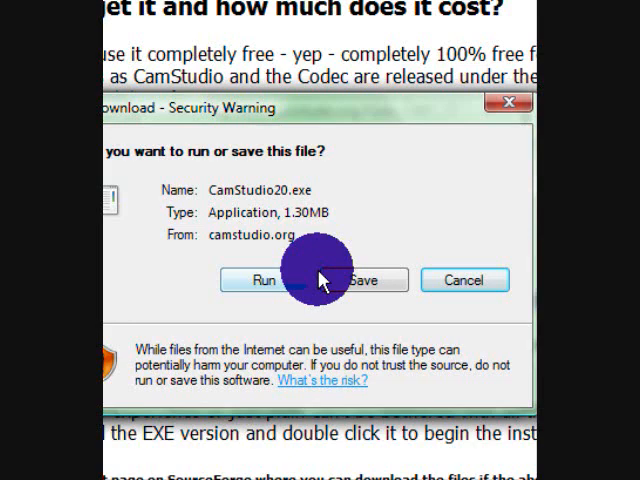
# - Save CamStudio20.exe to disk, replacing the existing copy
pyautogui.click(356, 280)
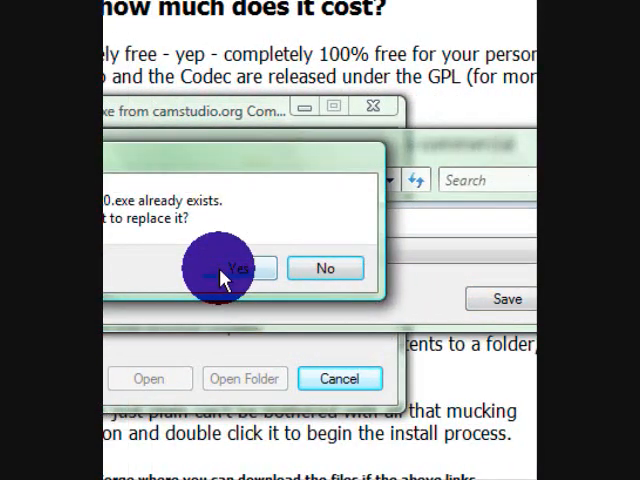
pyautogui.click(234, 268)
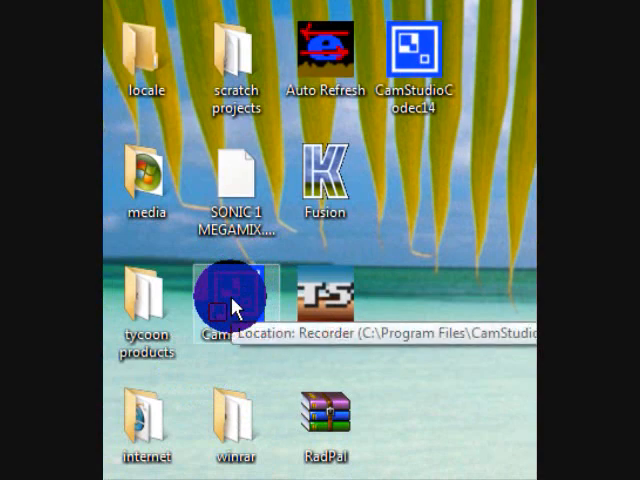
# - Launch CamStudio Recorder from its desktop shortcut
pyautogui.doubleClick(230, 296)
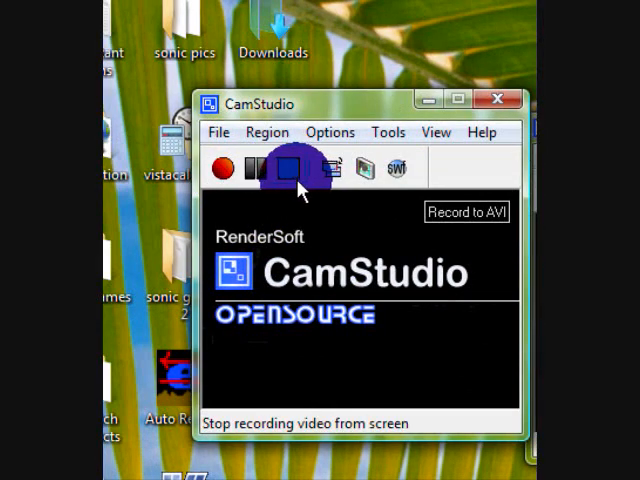
pyautogui.click(268, 132)
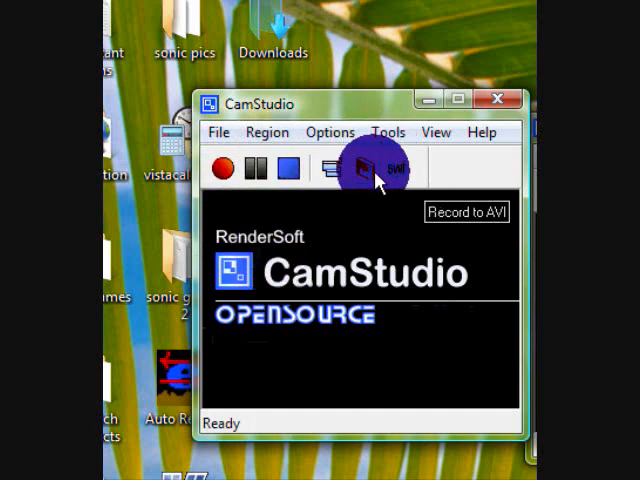
pyautogui.moveTo(376, 200)
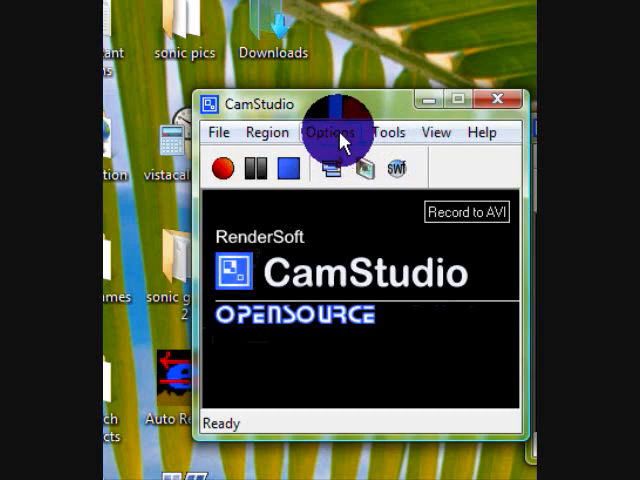
# - Show the recording statistics window with frame, time and codec details
pyautogui.click(330, 132)
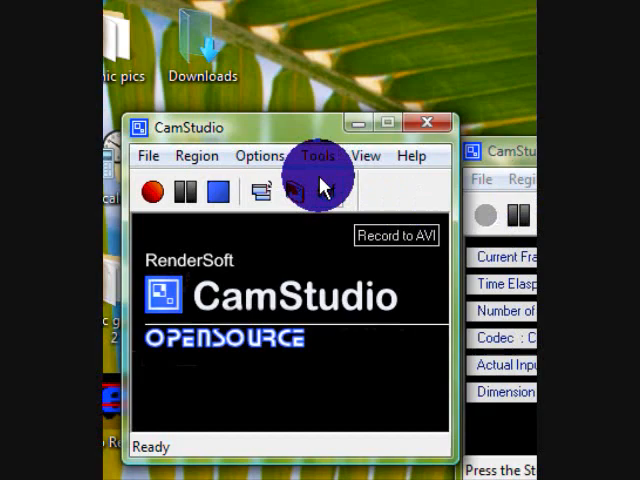
pyautogui.click(260, 156)
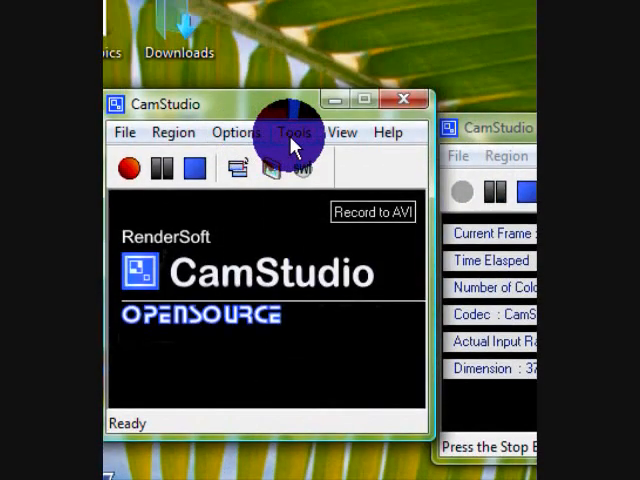
# - Show the View menu listing Normal, Compact and Buttons View
pyautogui.click(294, 132)
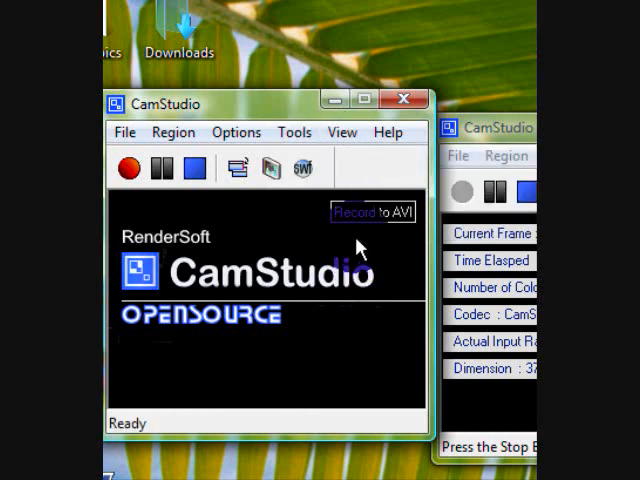
pyautogui.moveTo(288, 304)
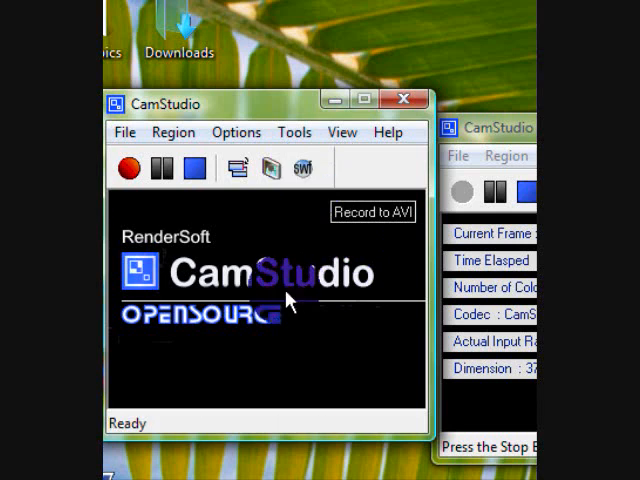
pyautogui.moveTo(292, 300)
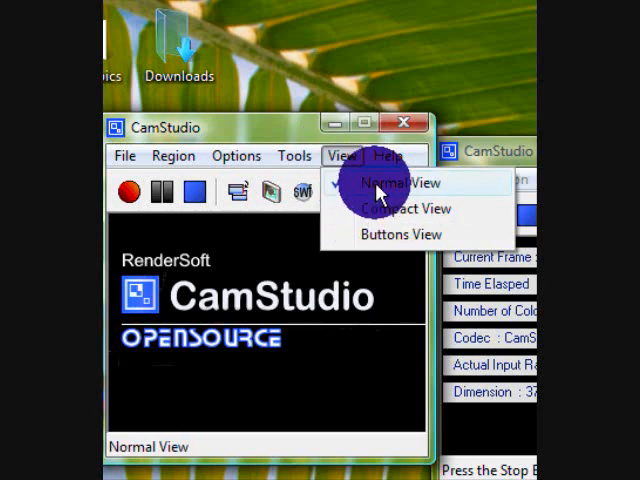
# - Switch the recorder to Buttons View
pyautogui.click(402, 208)
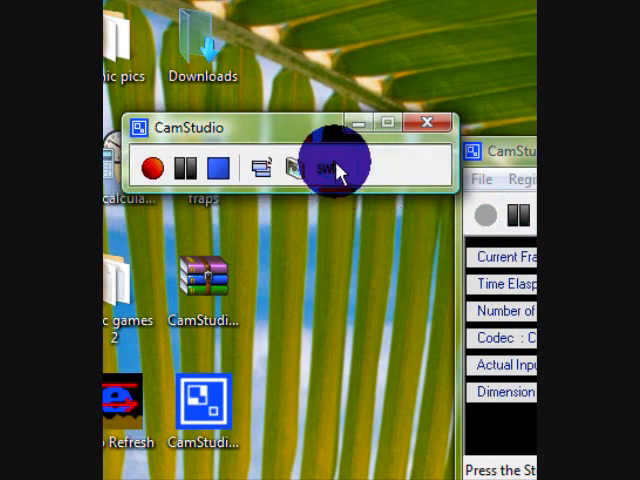
pyautogui.moveTo(296, 170)
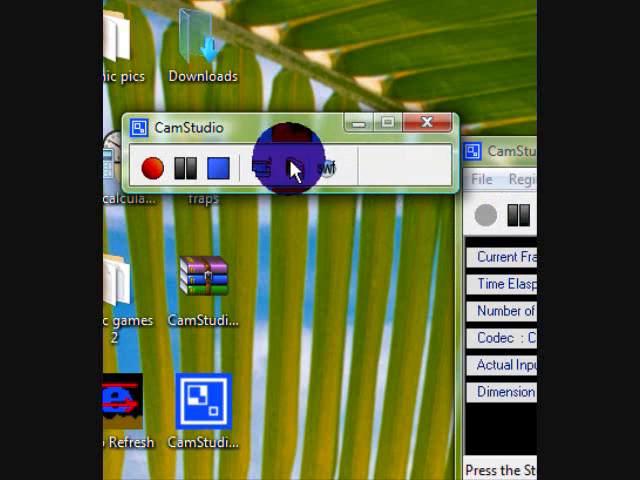